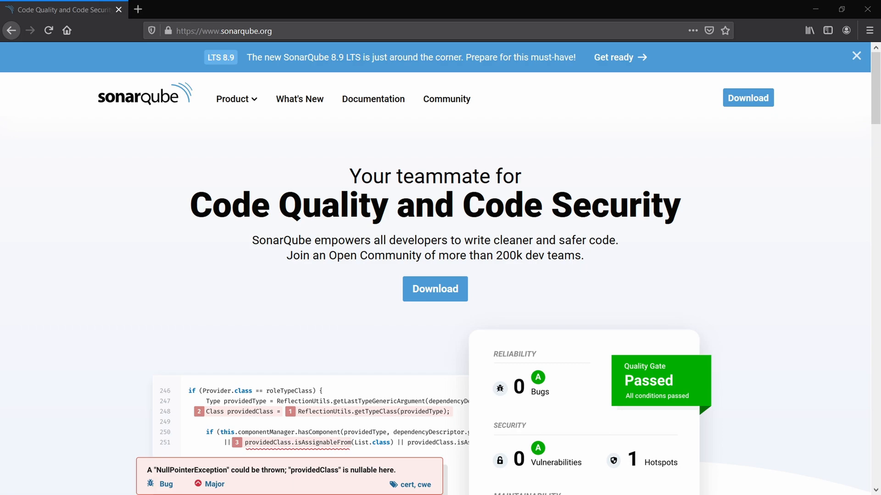
# Scroll the homepage down to the 'For 27 programming languages' section.
pyautogui.scroll(-3)
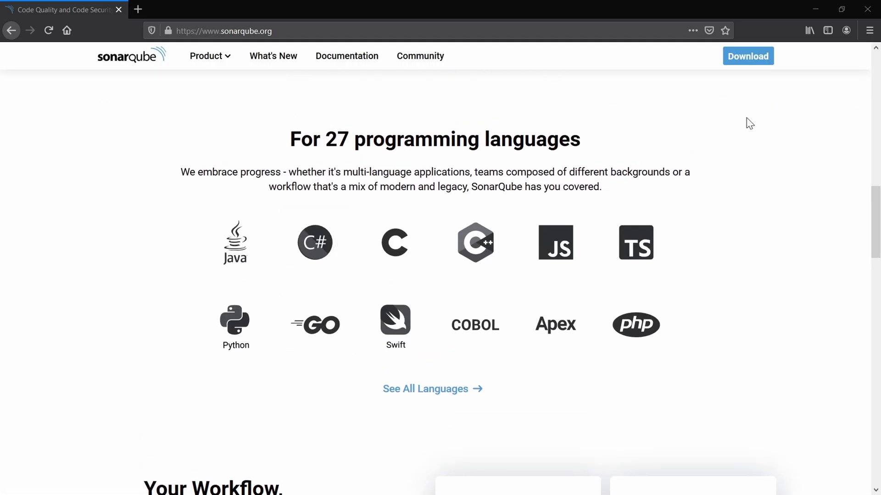
pyautogui.moveTo(421, 395)
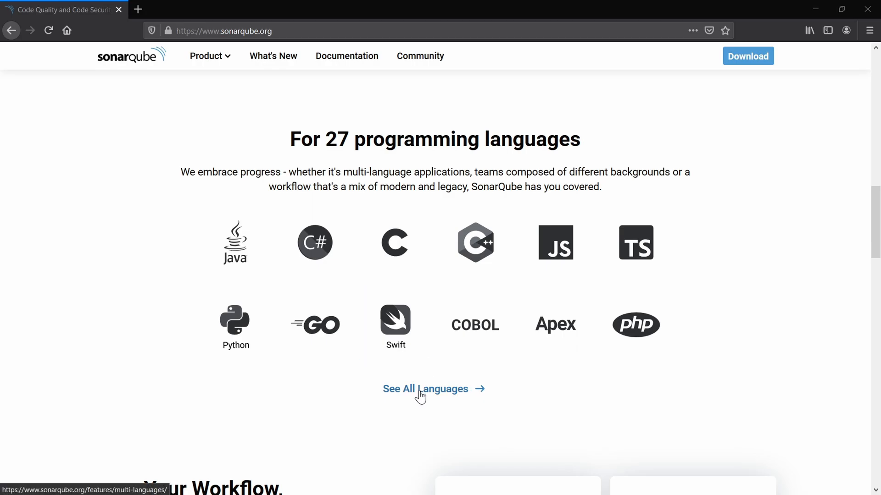
# Bring up the full 'See All Languages' page and view it in its new tab.
pyautogui.click(425, 389)
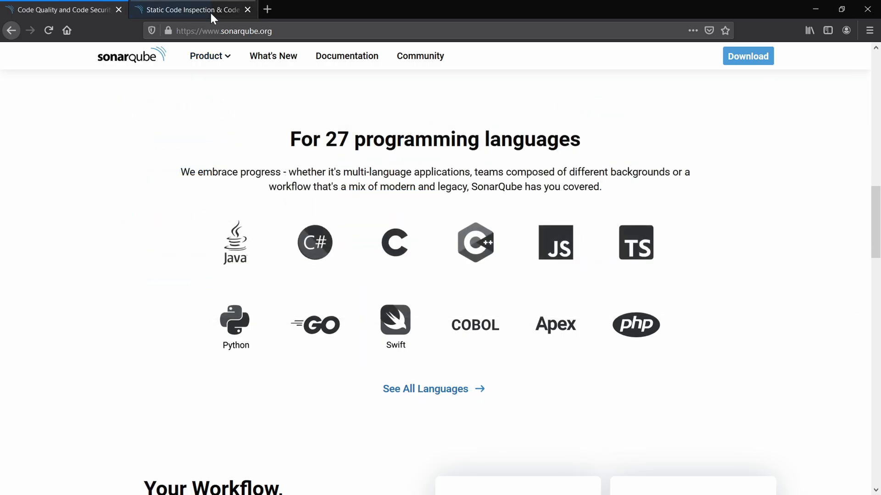
pyautogui.click(434, 389)
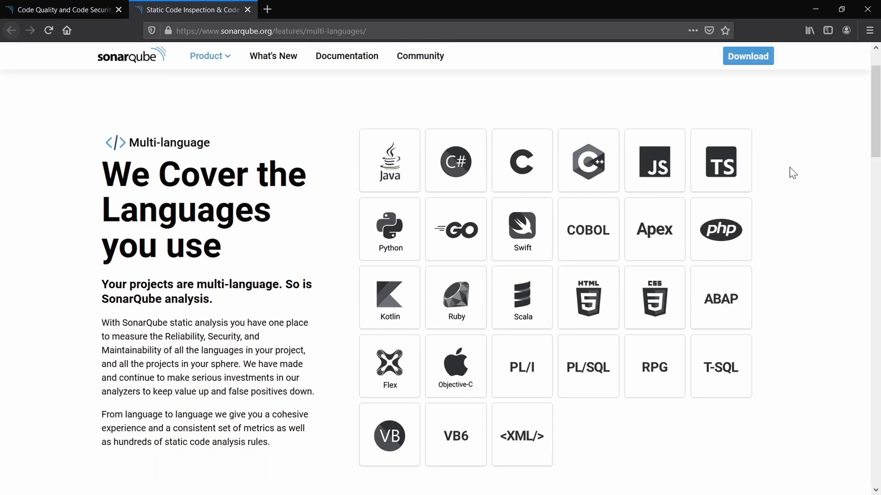
pyautogui.moveTo(423, 118)
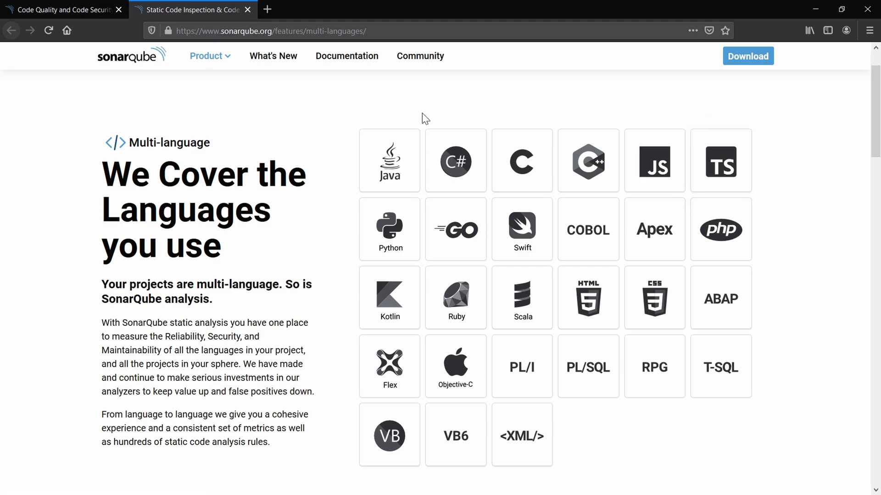
pyautogui.moveTo(627, 450)
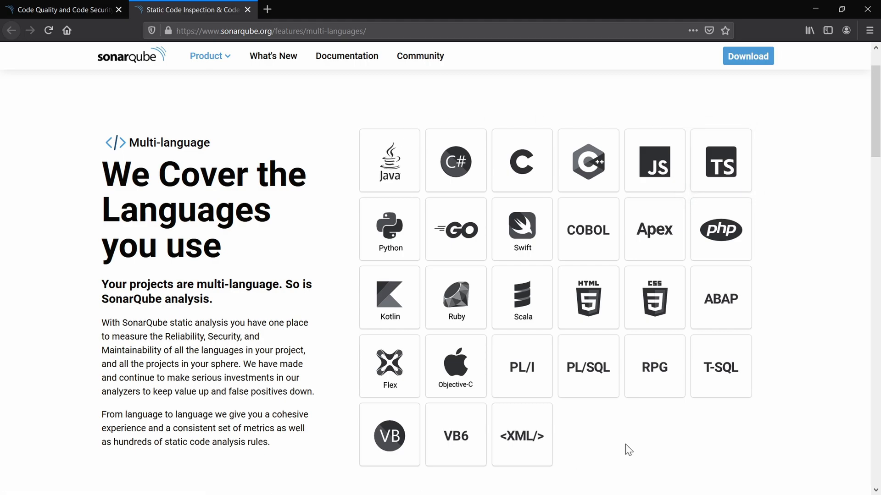
# Scroll the homepage through 'Your Workflow, enhanced' down to 'Recommended reading'.
pyautogui.scroll(-3)
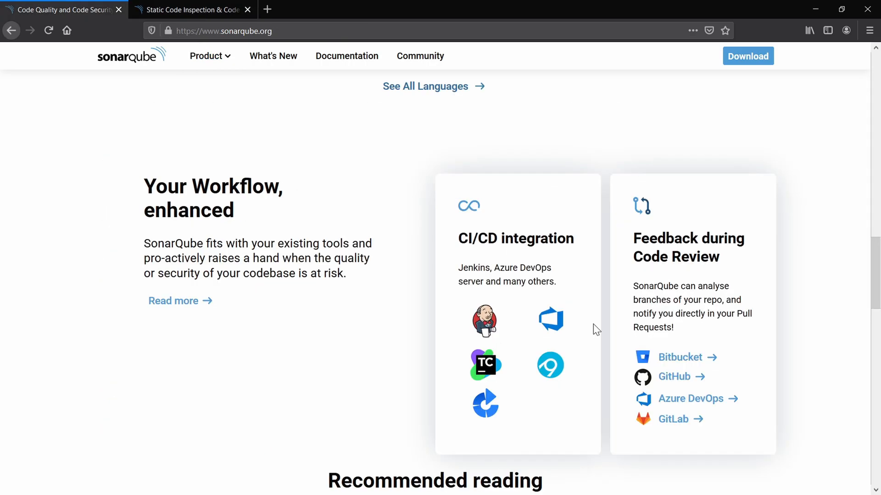
pyautogui.moveTo(260, 204)
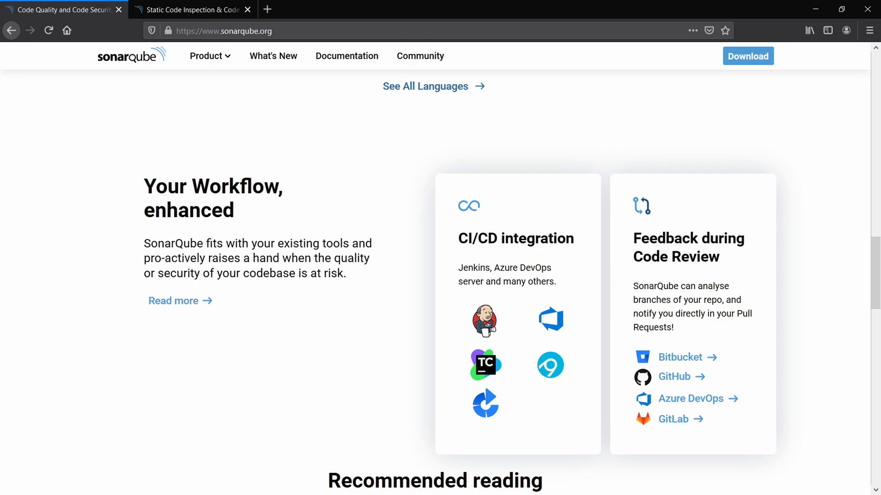
pyautogui.scroll(-3)
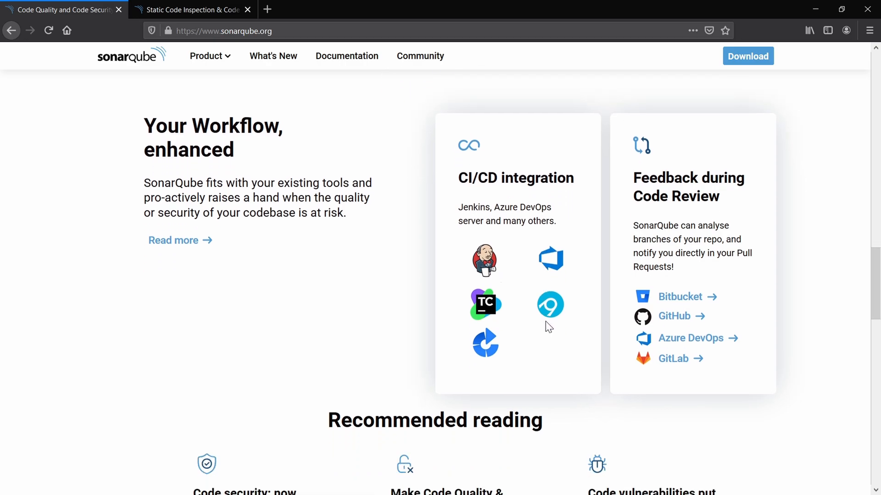
pyautogui.scroll(-3)
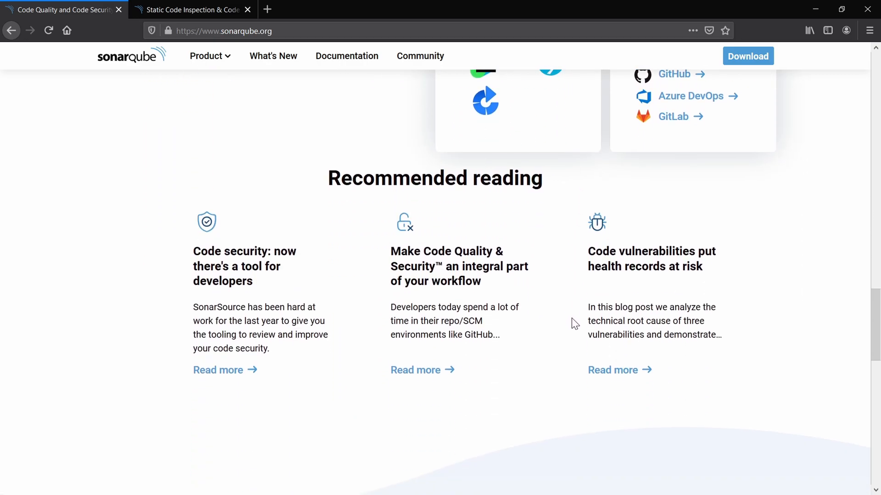
pyautogui.moveTo(734, 252)
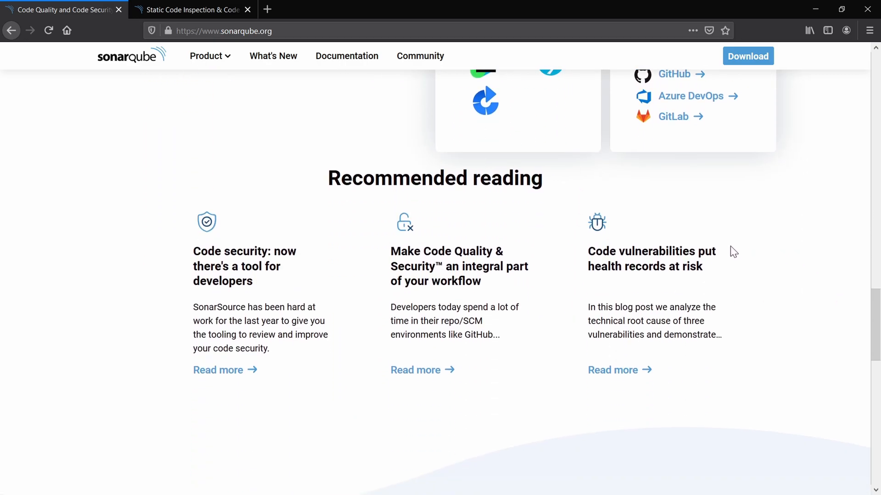
pyautogui.moveTo(439, 239)
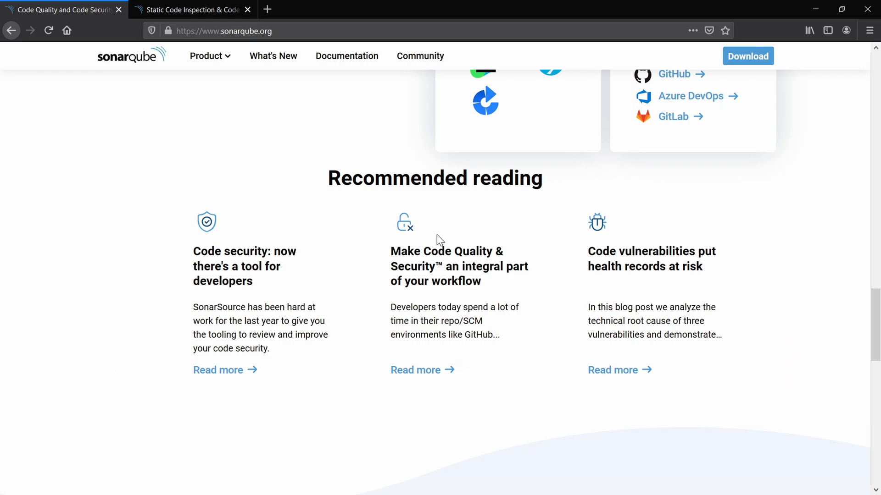
pyautogui.moveTo(221, 392)
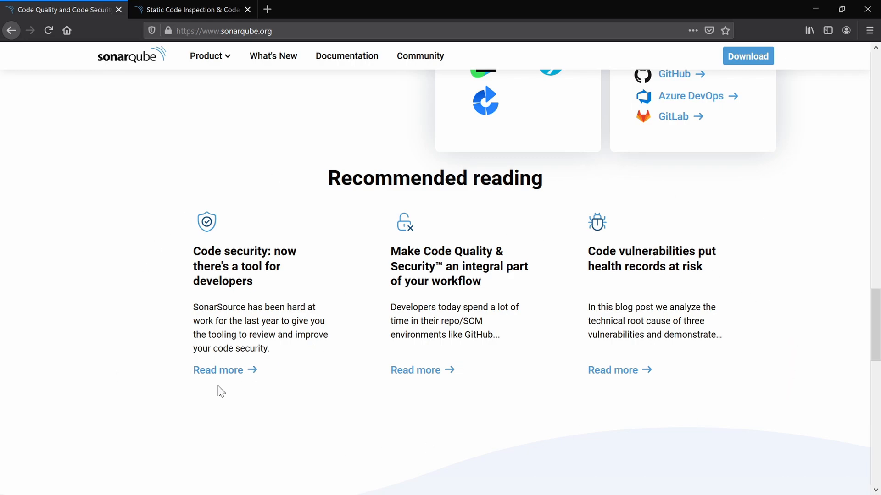
pyautogui.moveTo(804, 436)
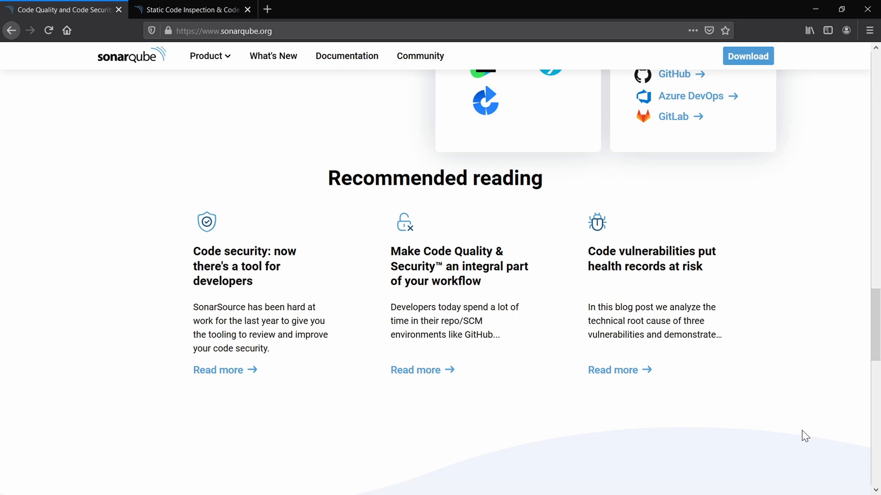
pyautogui.moveTo(804, 429)
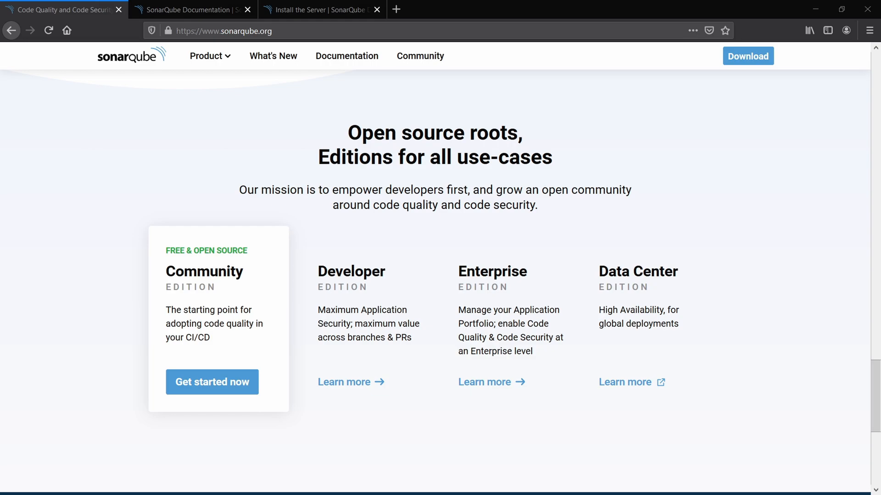
pyautogui.moveTo(595, 219)
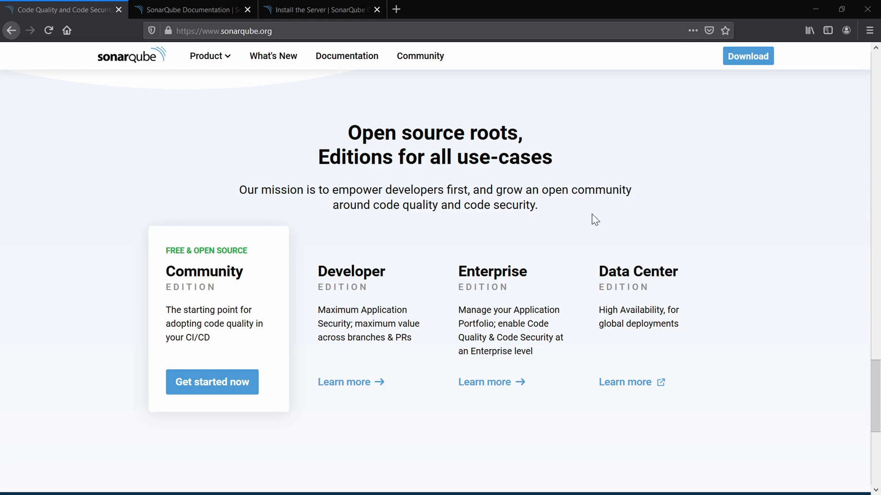
pyautogui.moveTo(581, 218)
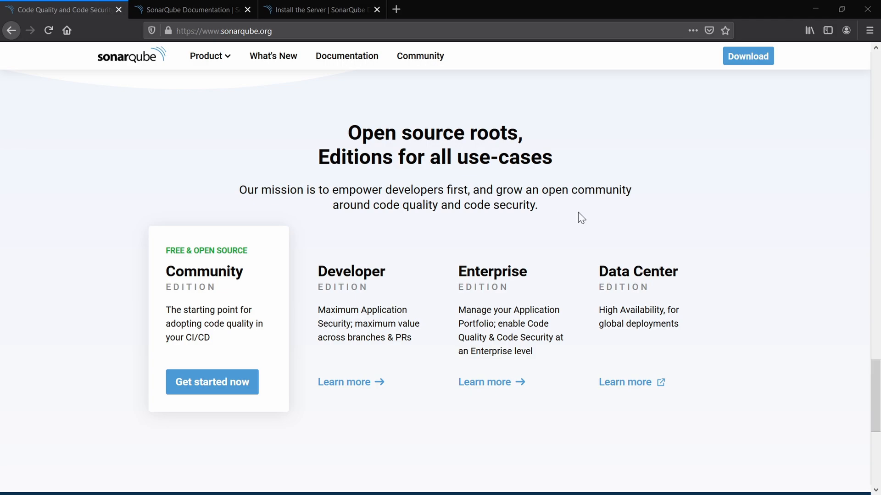
pyautogui.moveTo(398, 267)
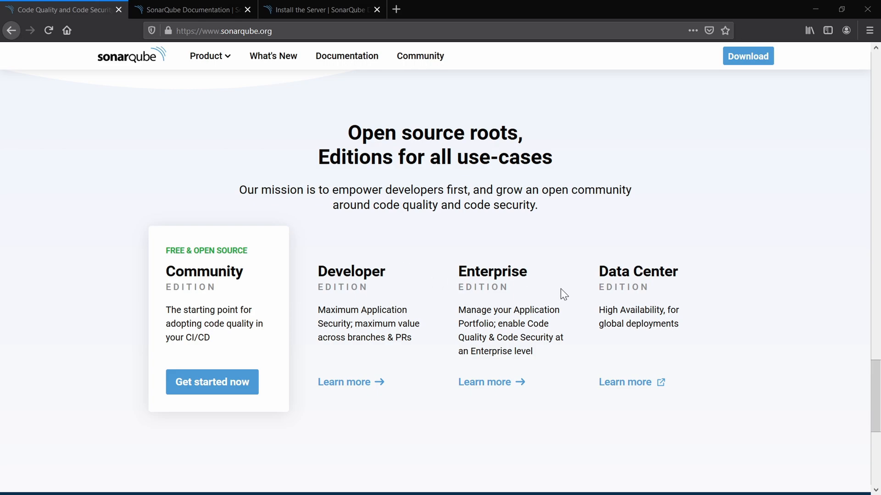
pyautogui.moveTo(527, 302)
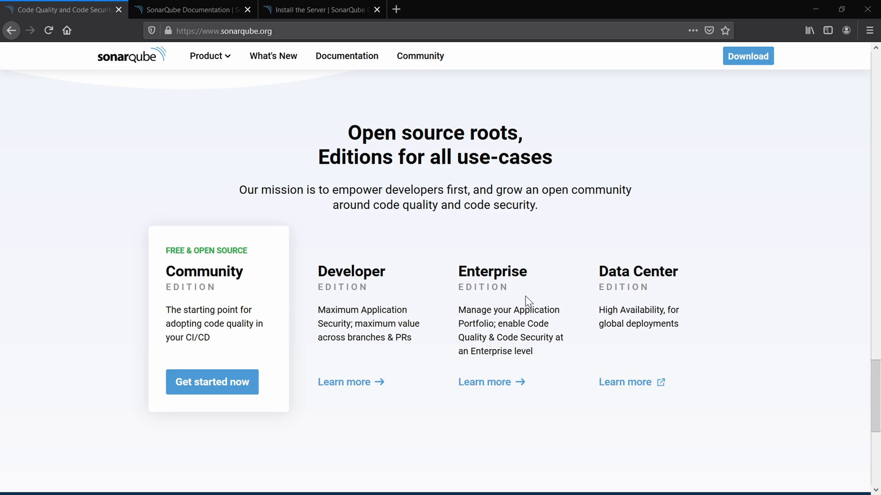
pyautogui.moveTo(528, 302)
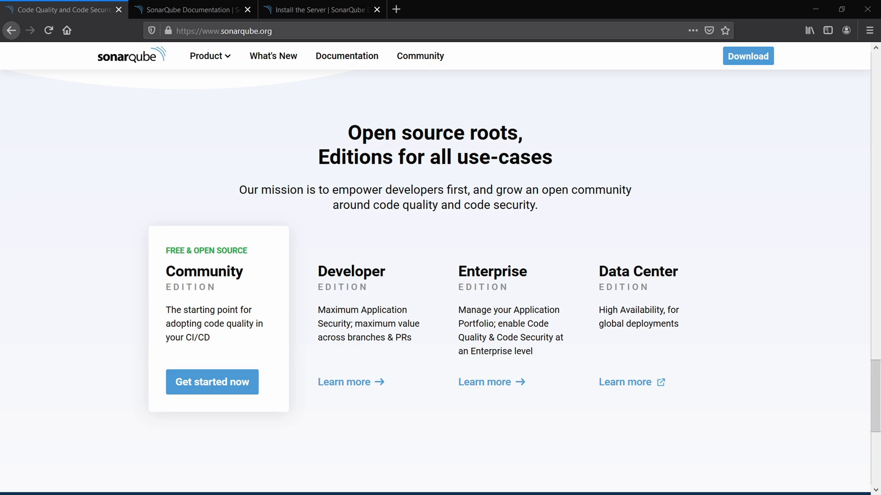
pyautogui.moveTo(419, 335)
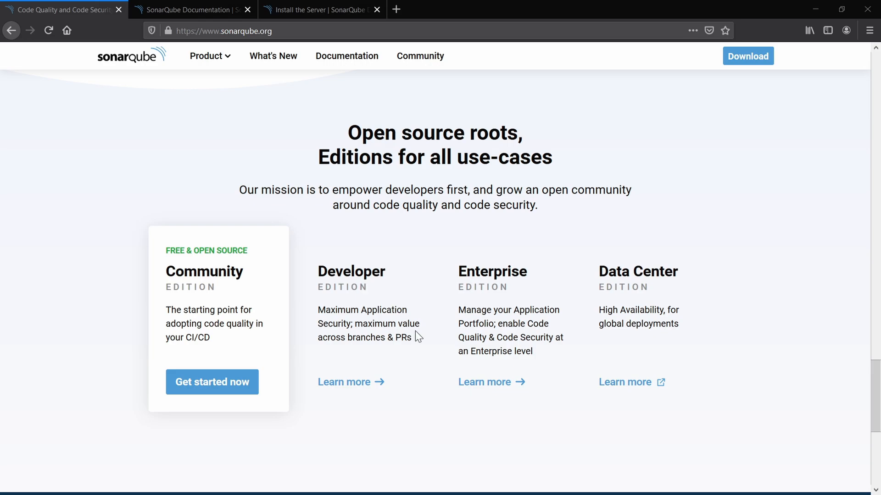
# Bring the SonarQube documentation tab with the development workflow overview to the front.
pyautogui.click(207, 56)
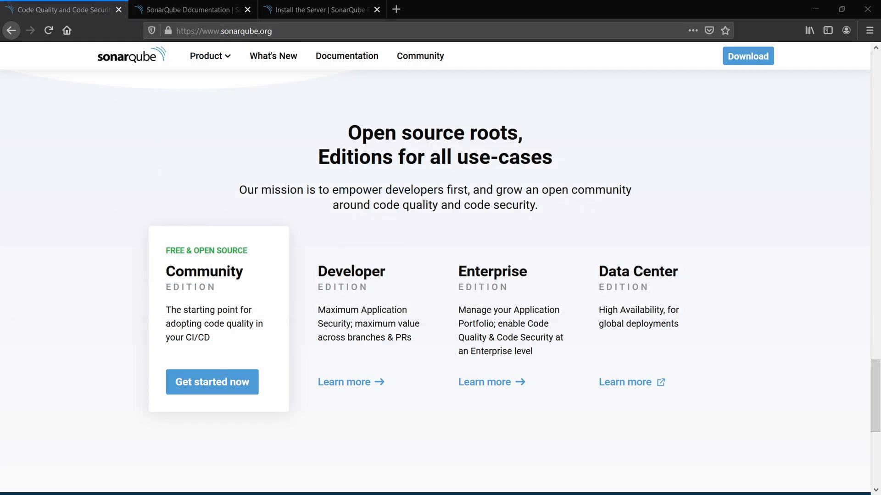
pyautogui.click(191, 9)
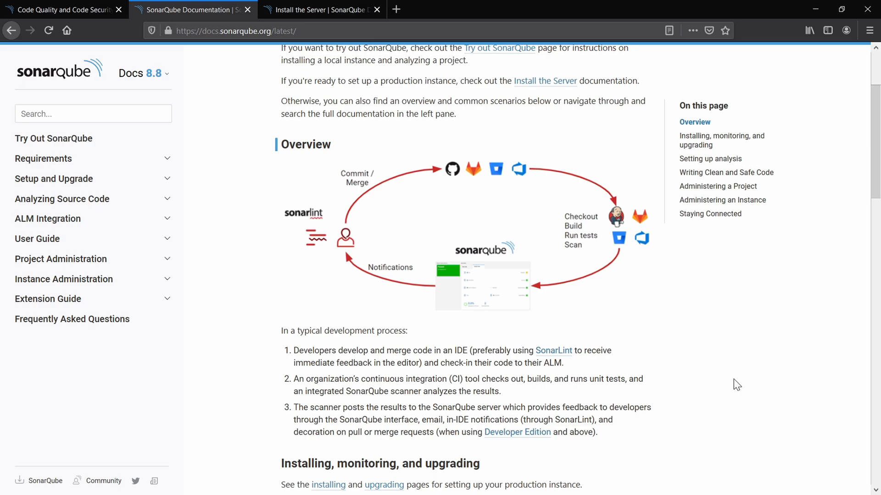
pyautogui.moveTo(349, 246)
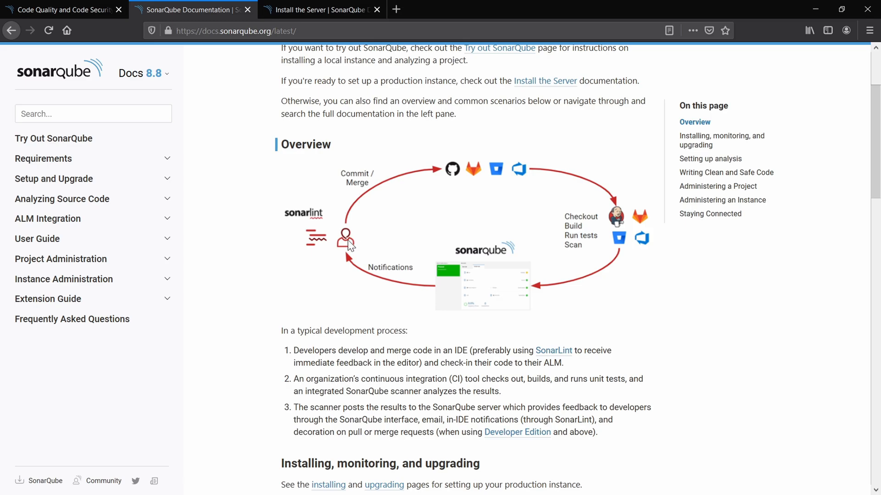
pyautogui.moveTo(339, 194)
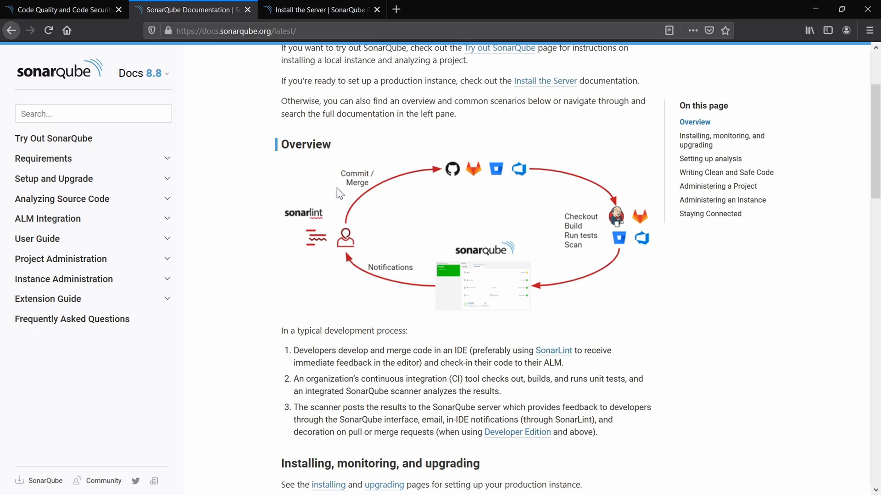
pyautogui.moveTo(449, 134)
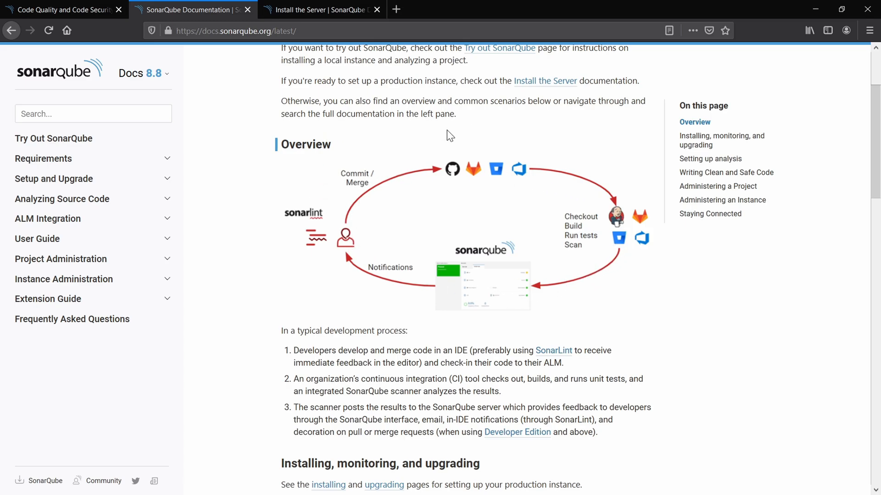
pyautogui.moveTo(489, 327)
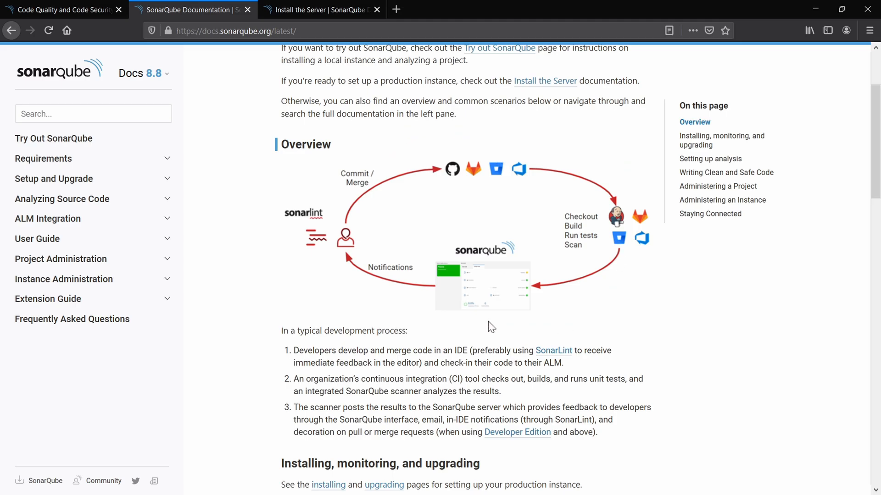
pyautogui.moveTo(476, 210)
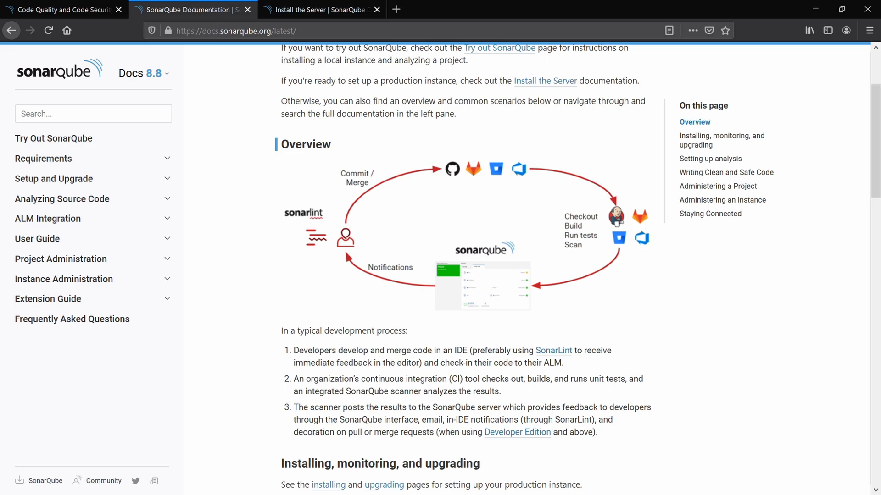
pyautogui.moveTo(281, 343)
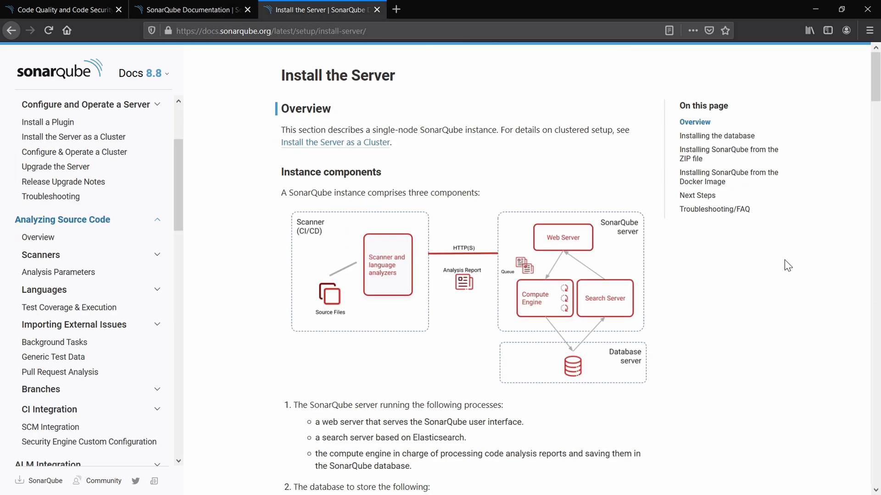
pyautogui.moveTo(782, 264)
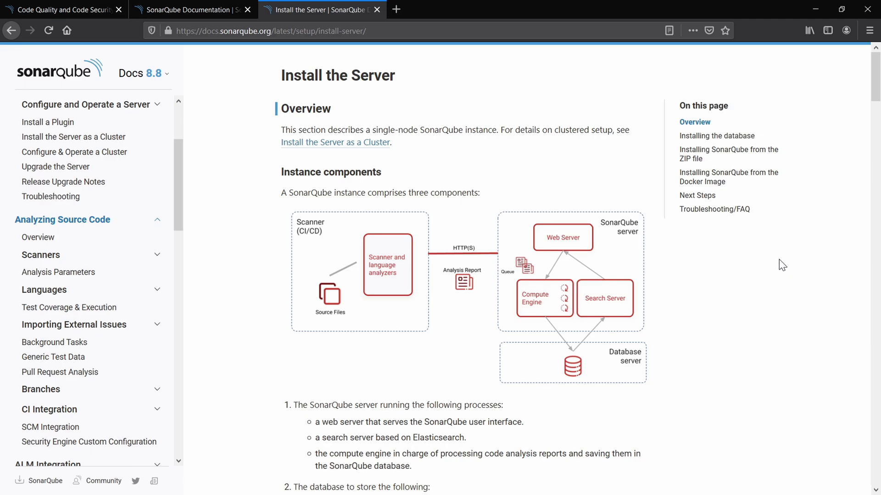
pyautogui.moveTo(769, 263)
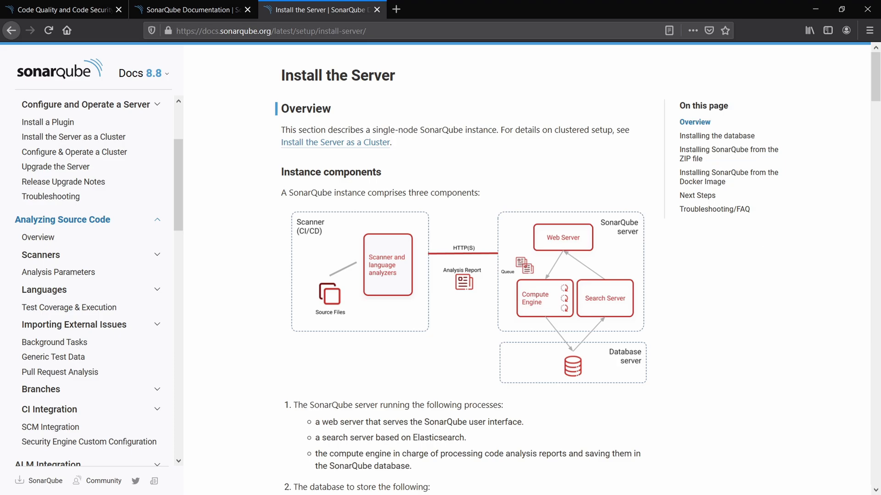
pyautogui.moveTo(629, 220)
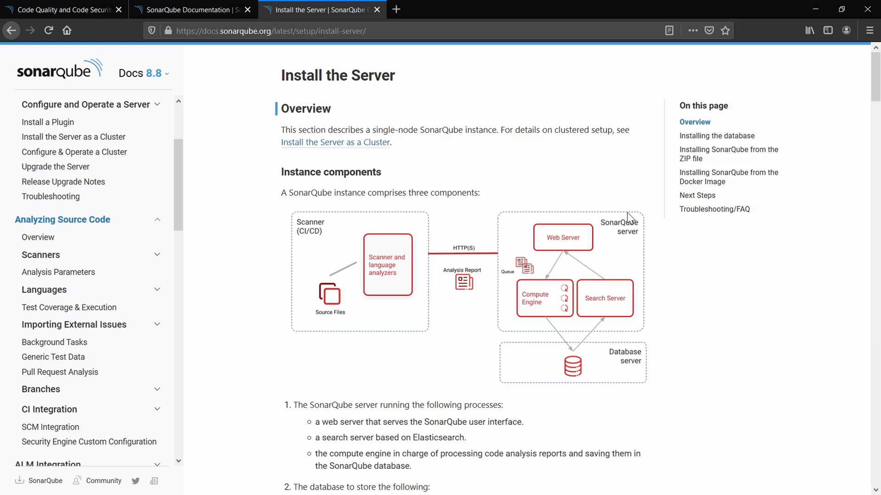
pyautogui.moveTo(635, 202)
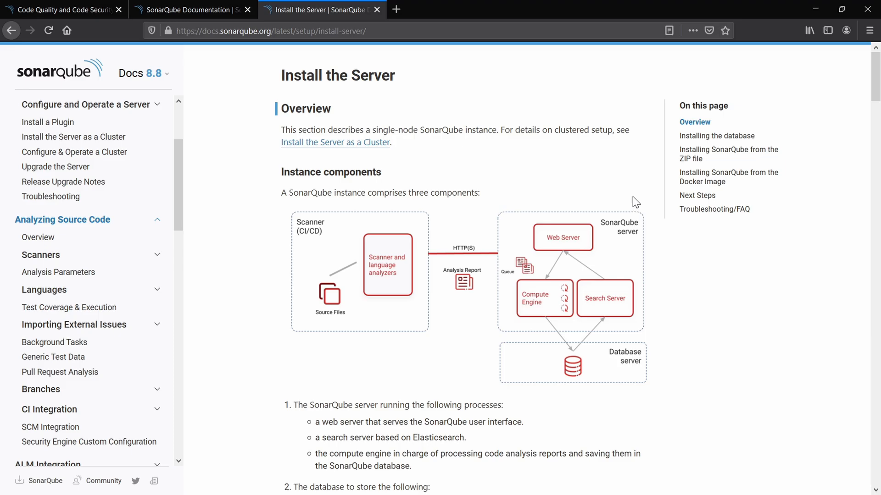
pyautogui.moveTo(611, 238)
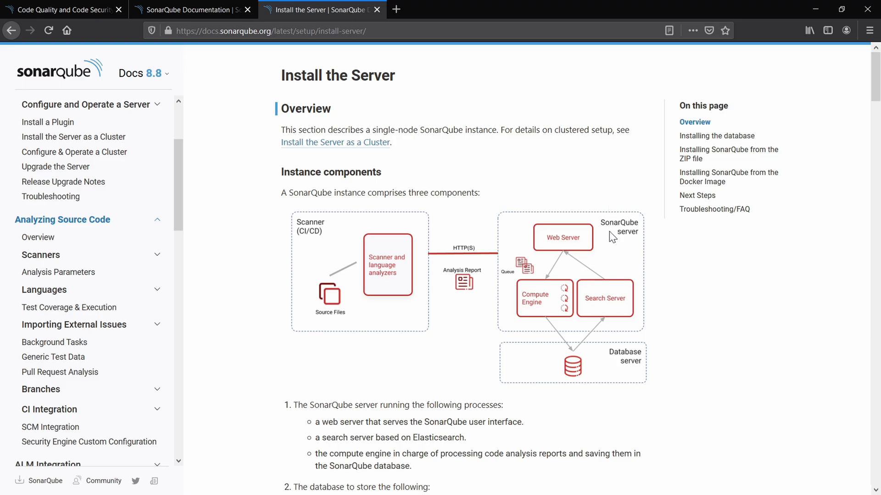
pyautogui.moveTo(633, 227)
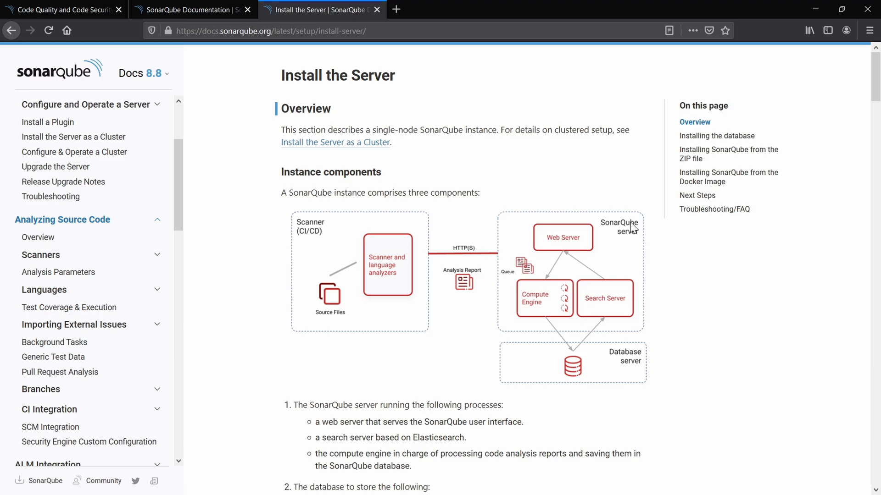
pyautogui.moveTo(599, 229)
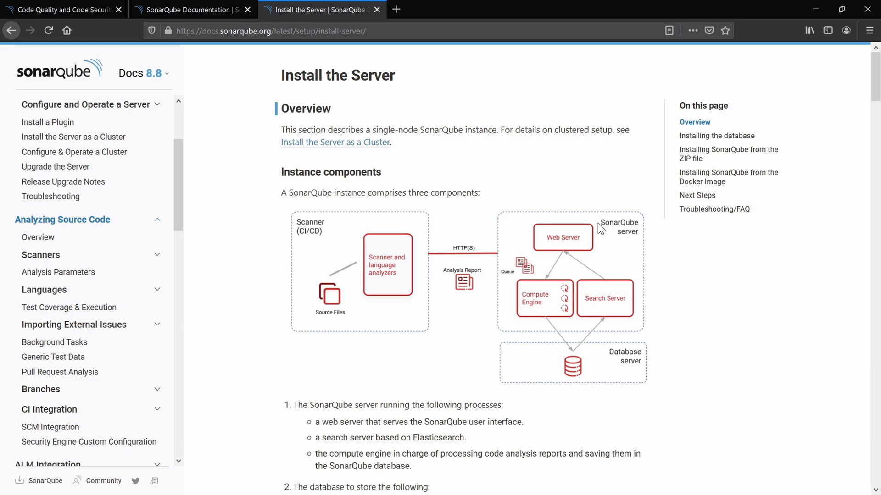
pyautogui.moveTo(569, 242)
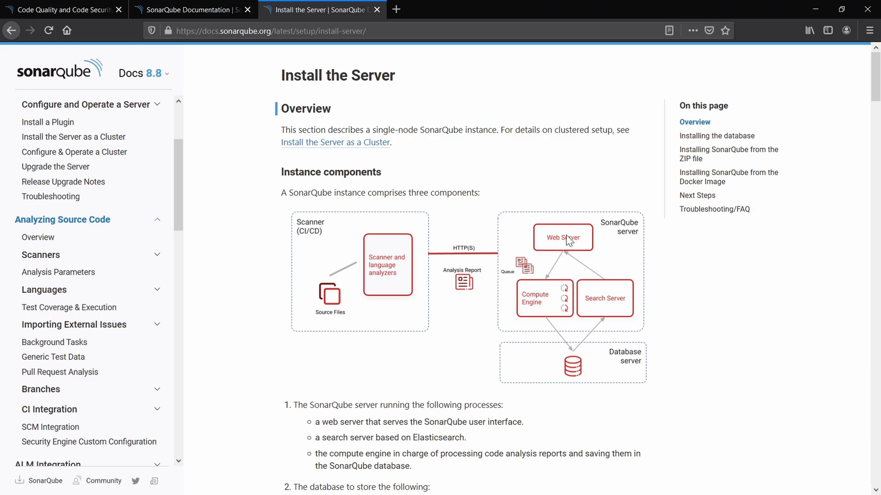
pyautogui.moveTo(609, 314)
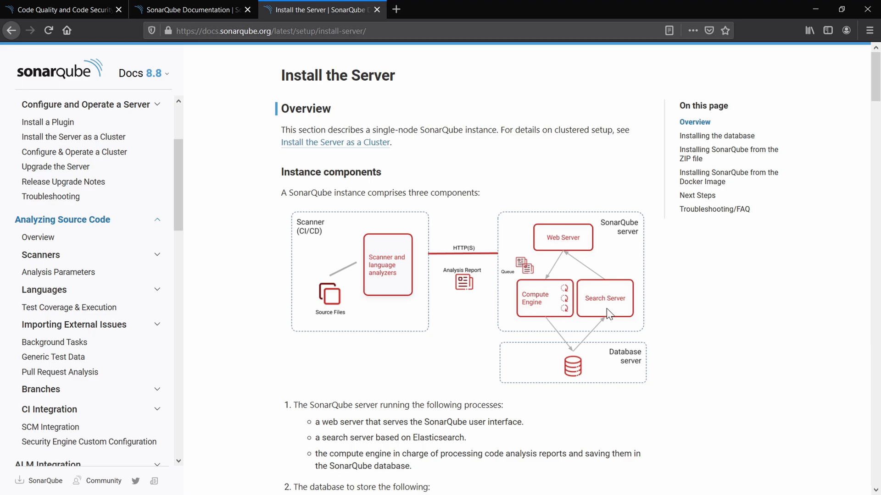
pyautogui.moveTo(611, 378)
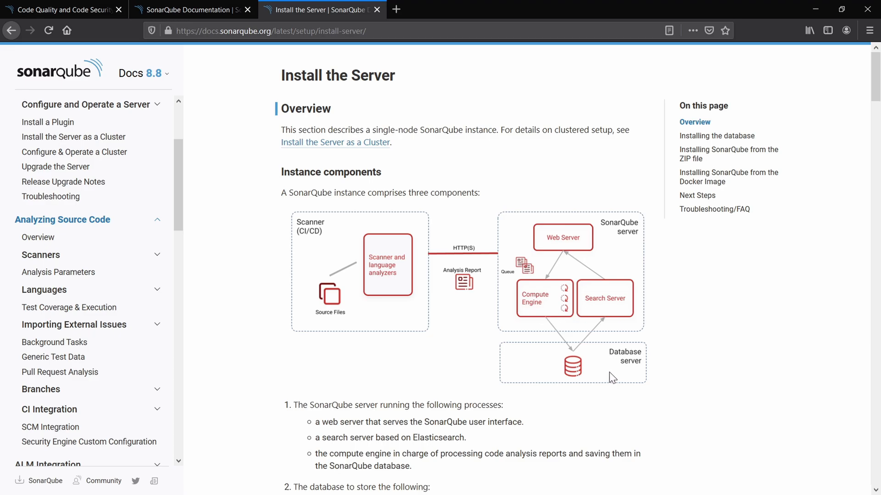
pyautogui.moveTo(385, 286)
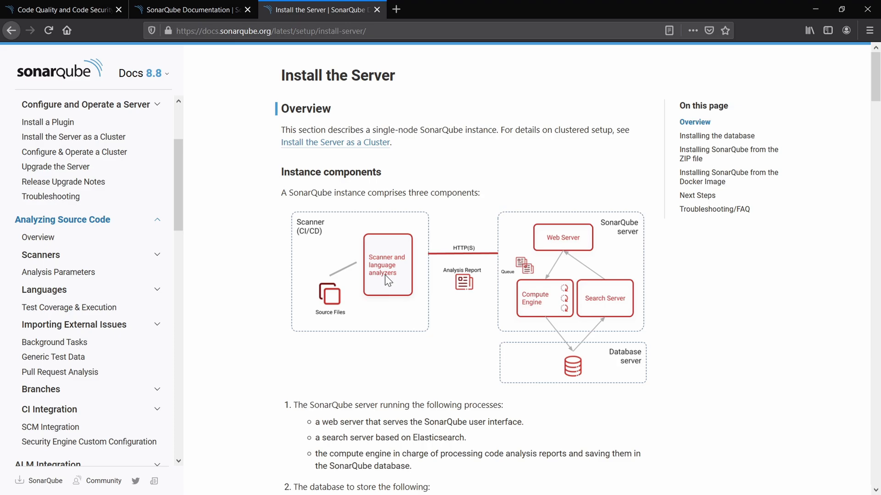
pyautogui.moveTo(391, 281)
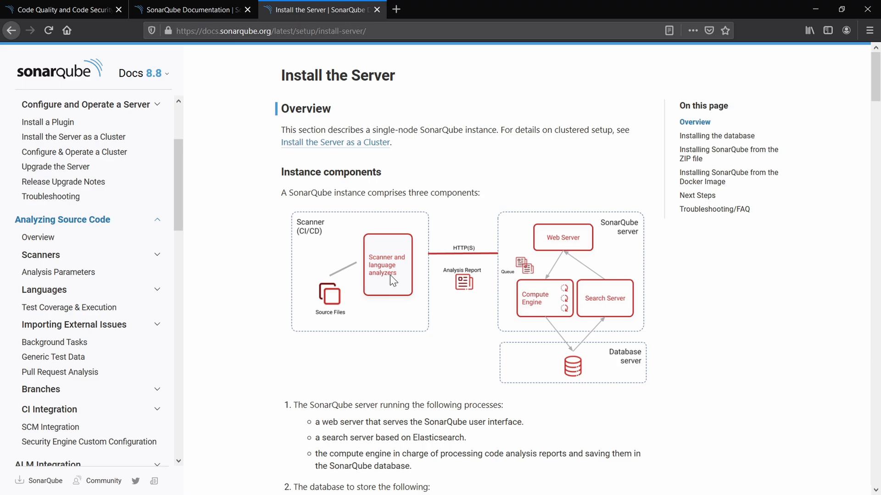
pyautogui.moveTo(611, 285)
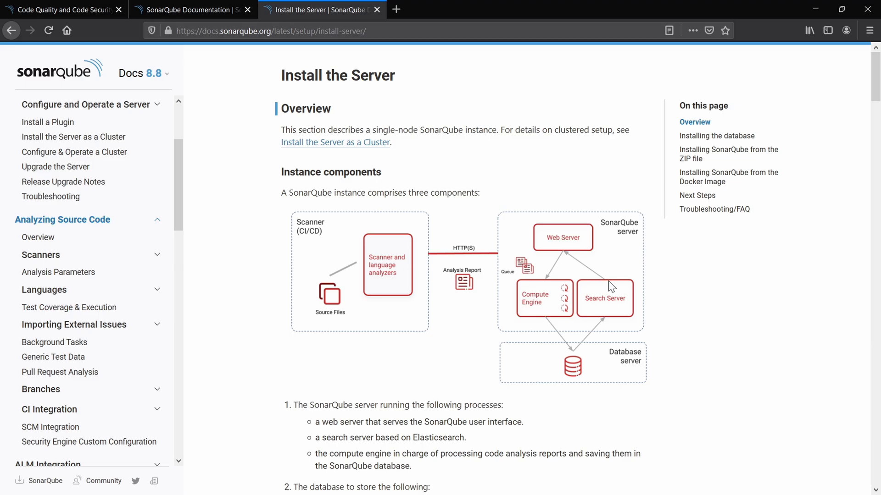
pyautogui.moveTo(576, 203)
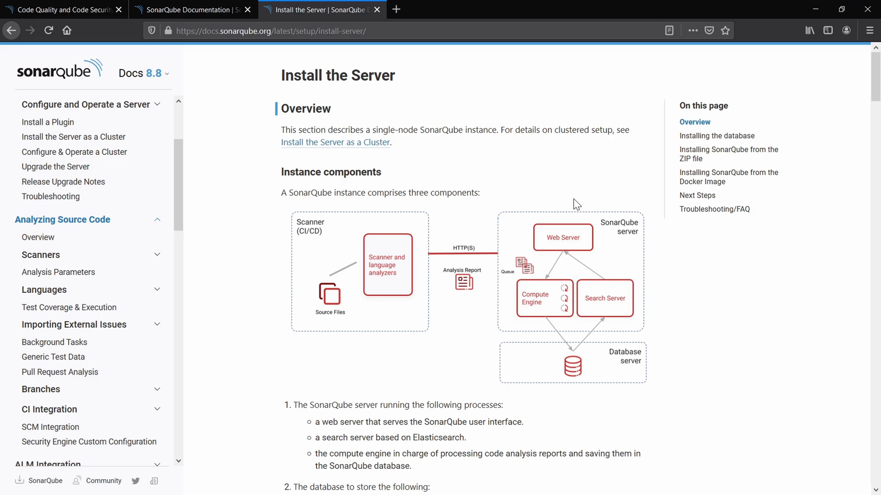
pyautogui.moveTo(636, 375)
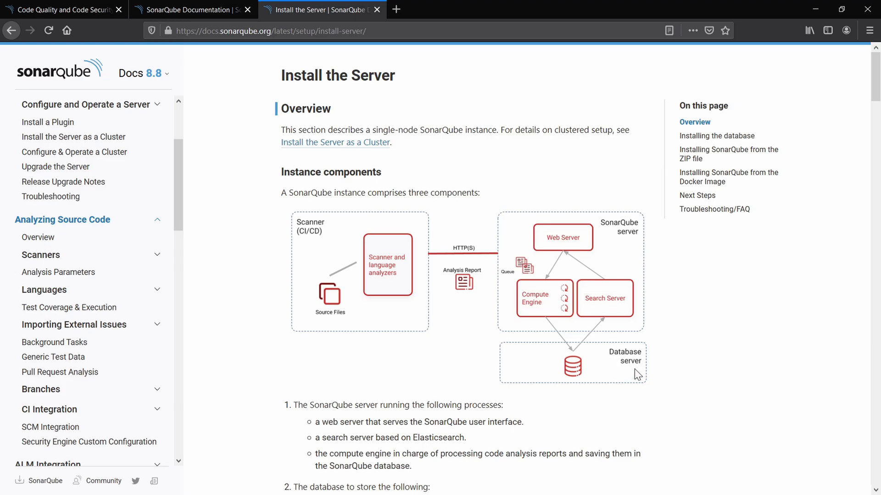
pyautogui.moveTo(472, 305)
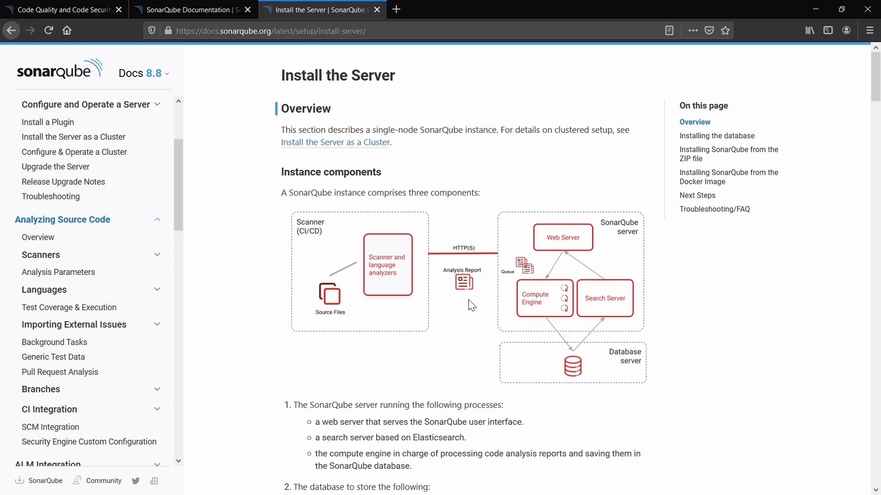
pyautogui.moveTo(396, 260)
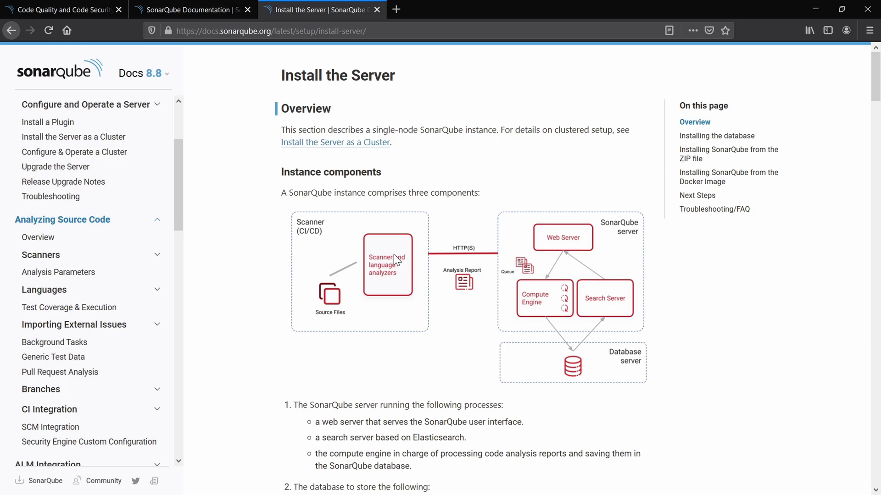